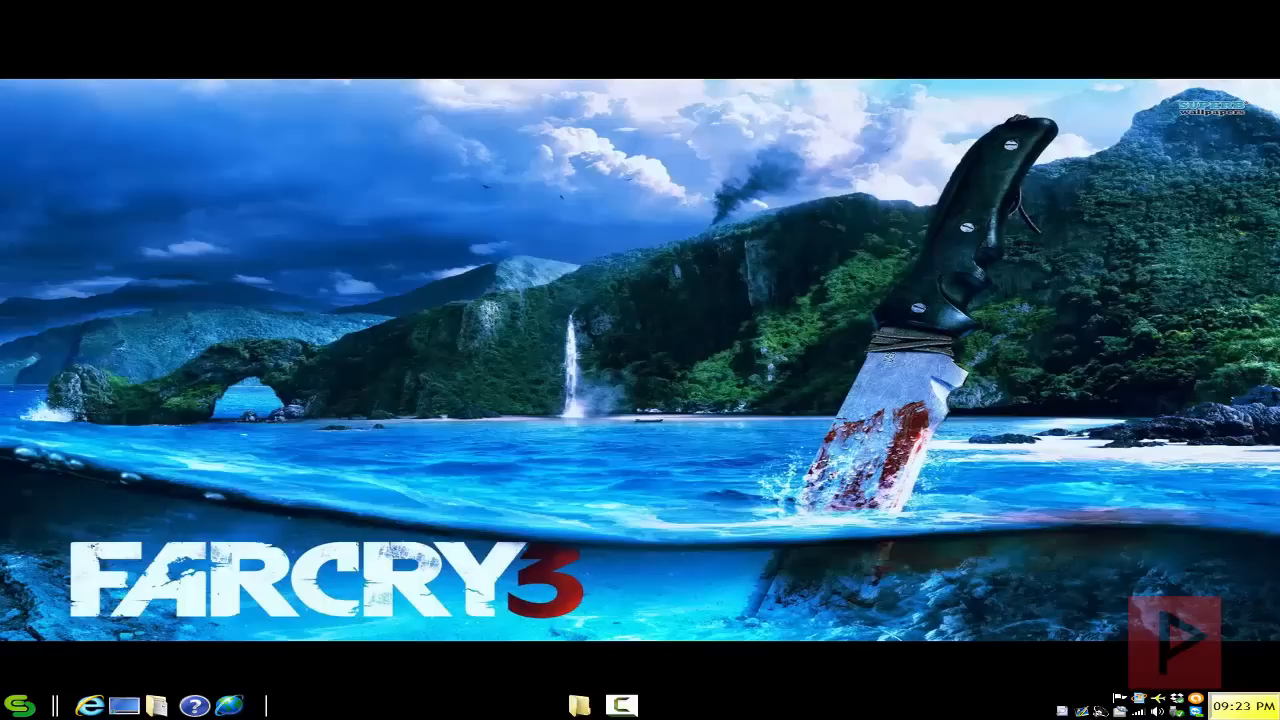
mouse_move(556, 558)
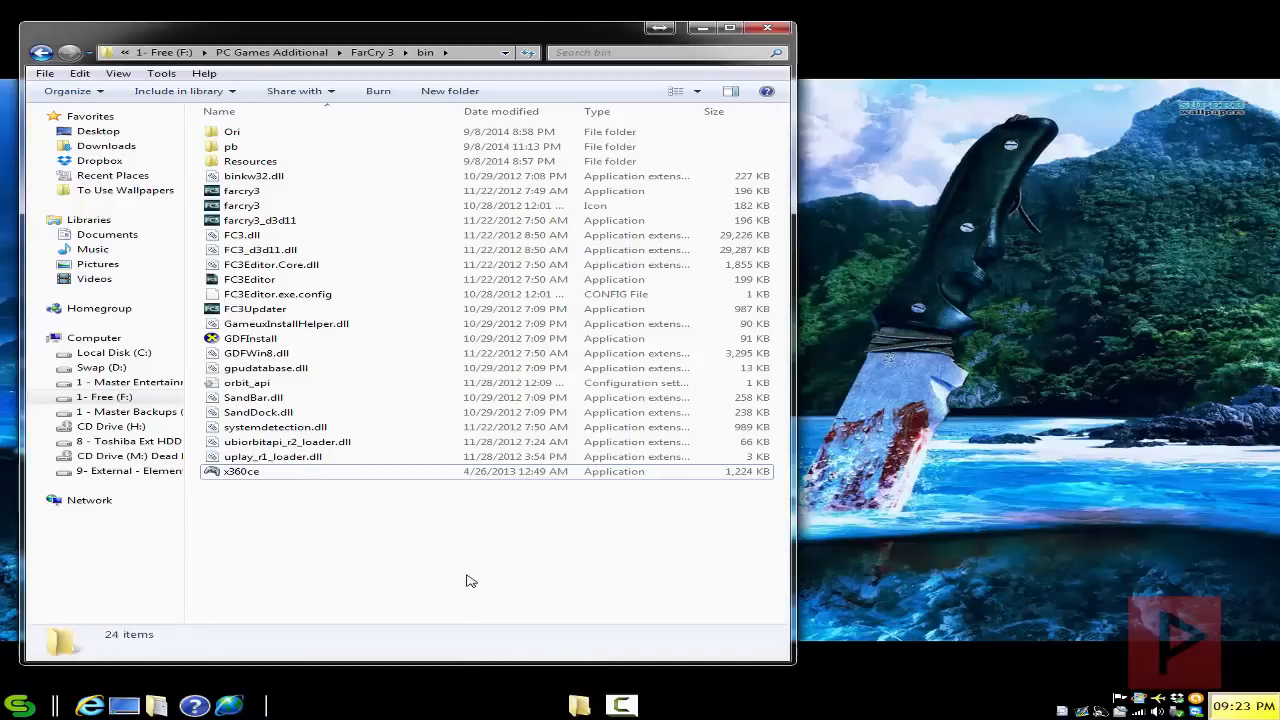
- Launch x360ce from the Far Cry 3 bin folder, prompting that x360ce.ini is missing
double_click(242, 472)
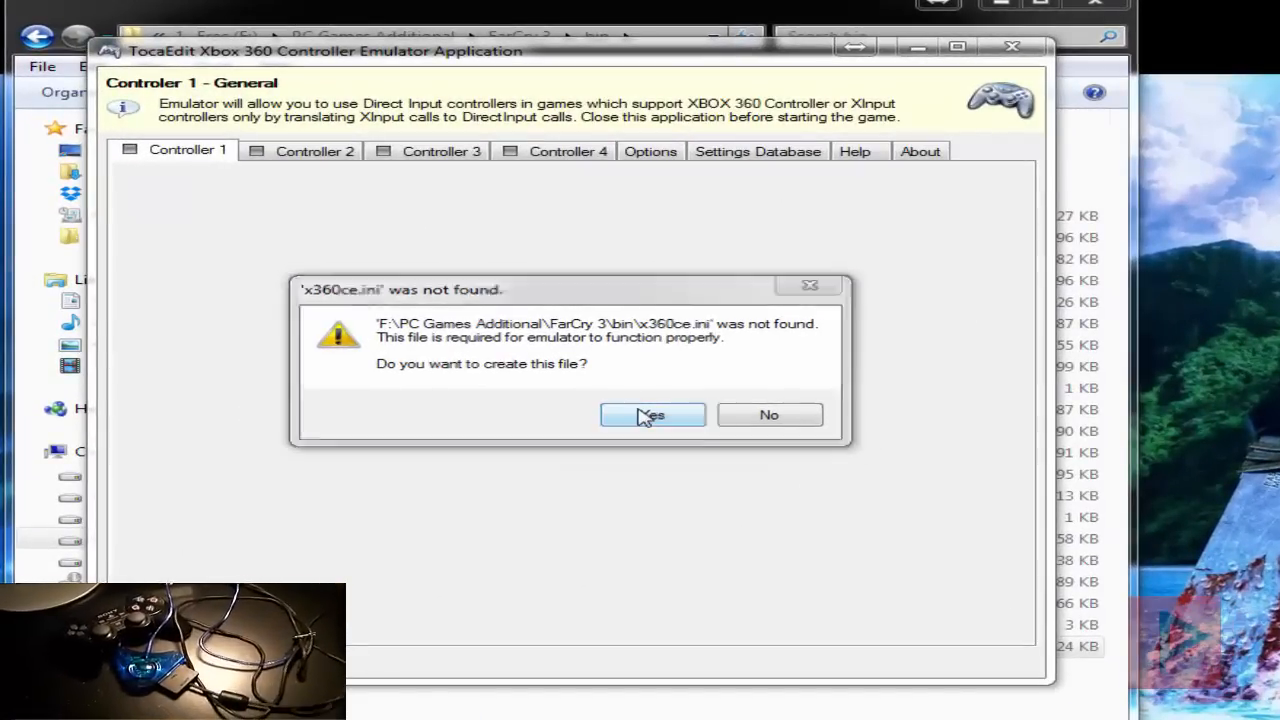
- Create x360ce.ini and finish the New Device wizard so the Twin USB Joystick becomes Controller 1
left_click(652, 414)
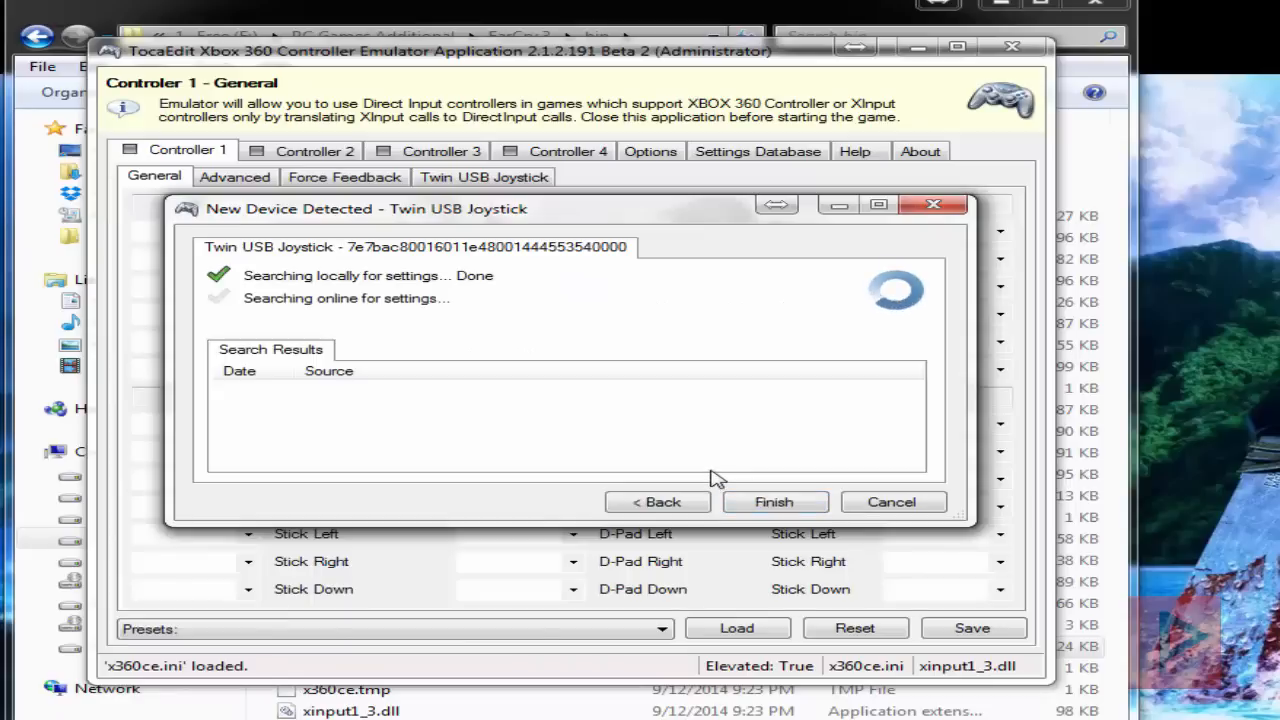
left_click(774, 502)
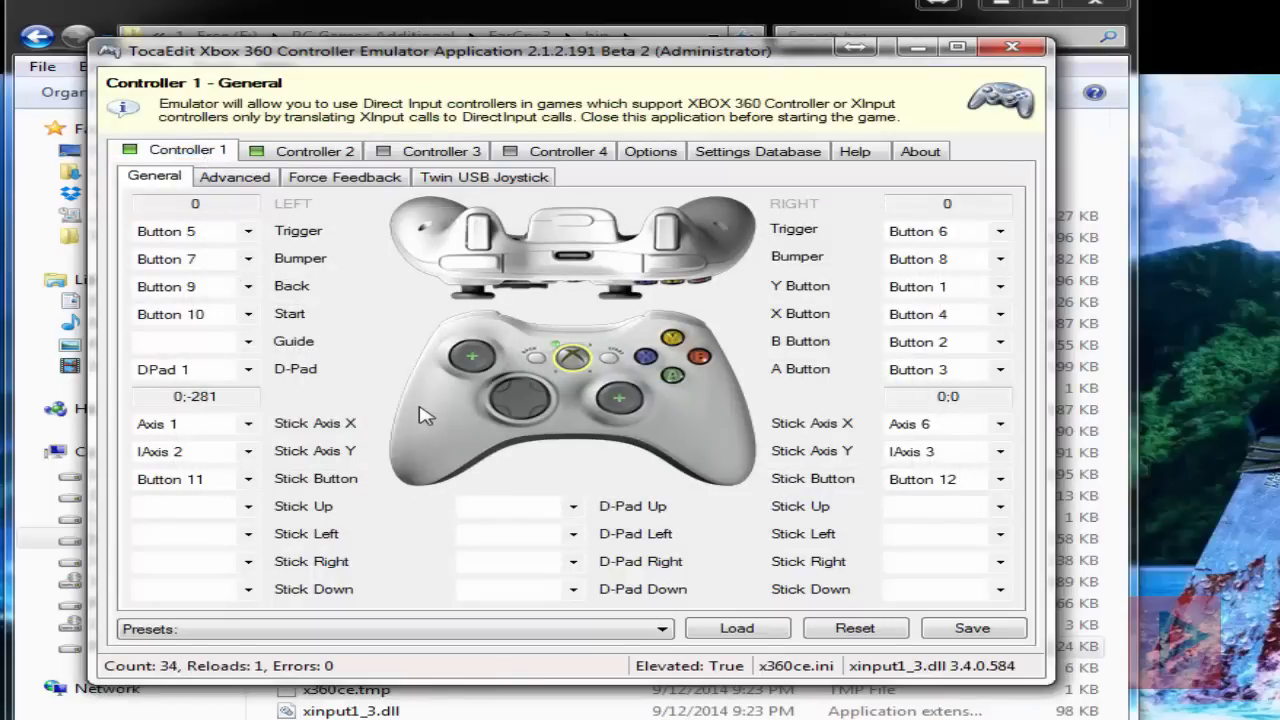